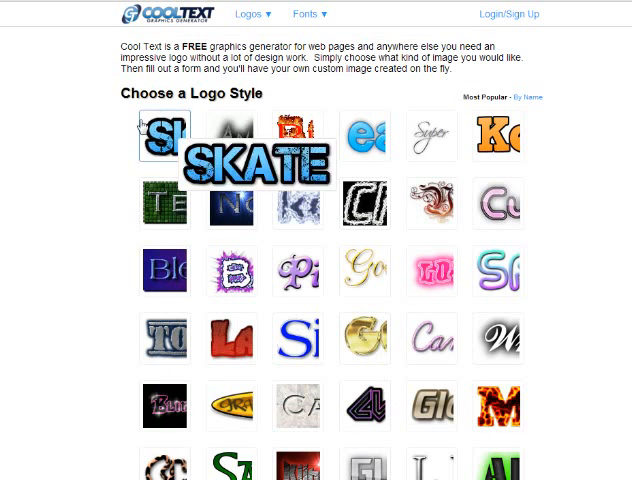
- Choose Cool Text's Frosty logo style, generate the logo, and download it as a PSD
{"action": "scroll", "scroll_direction": "down", "scroll_amount": 3}
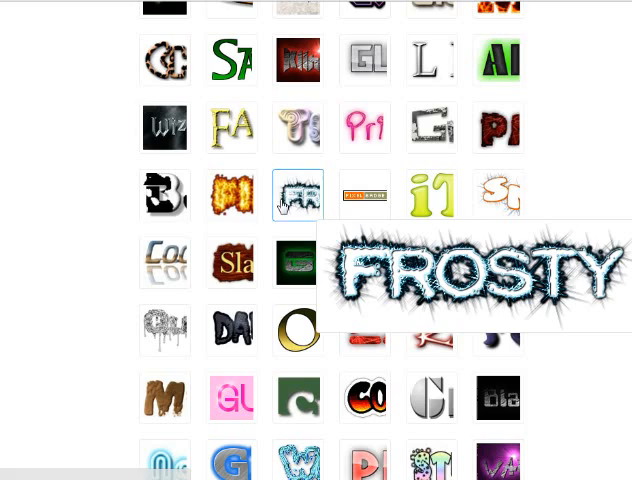
{"action": "left_click", "coordinate": [297, 194]}
{"action": "type", "text": "yor te"}
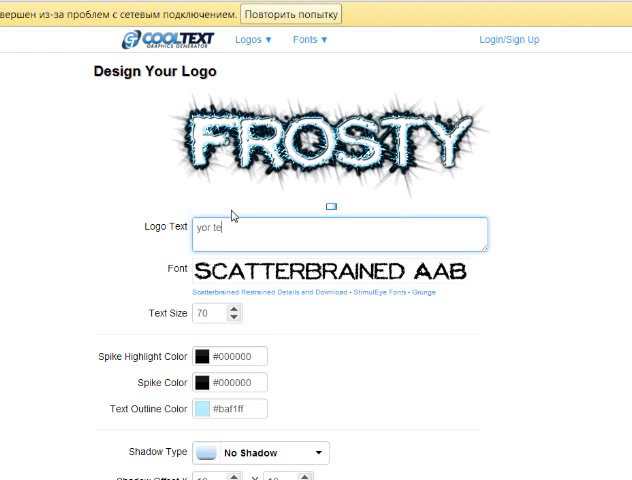
{"action": "scroll", "scroll_direction": "down", "scroll_amount": 3}
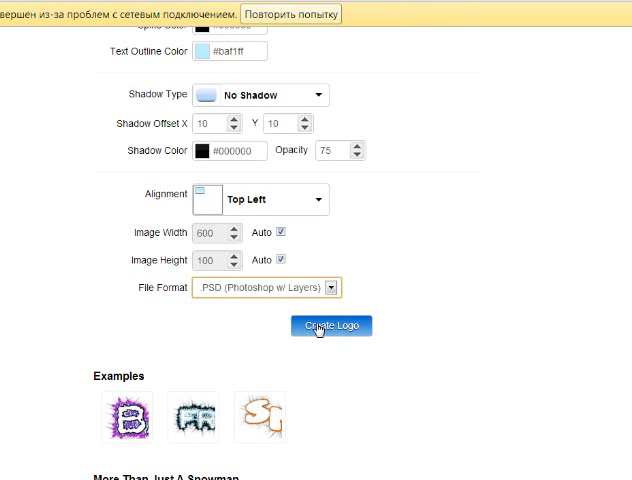
{"action": "left_click", "coordinate": [330, 325]}
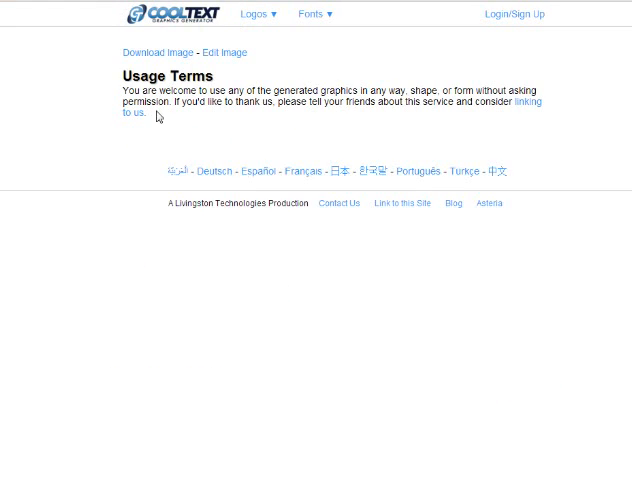
{"action": "left_click", "coordinate": [156, 52]}
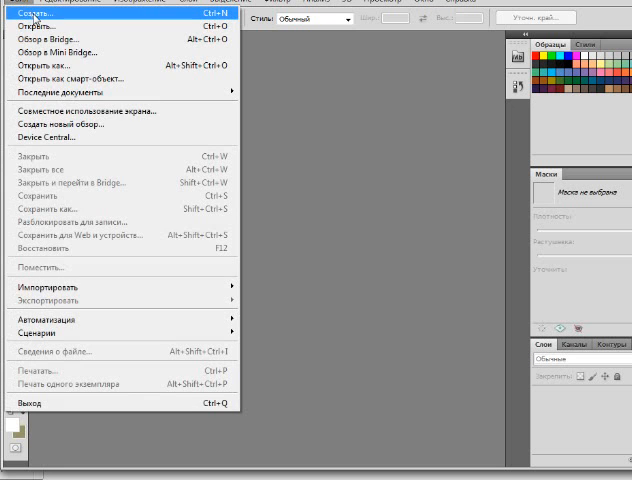
- Create a blank 160×250 px document and open the cooltext PSD from Downloads
{"action": "left_click", "coordinate": [35, 17]}
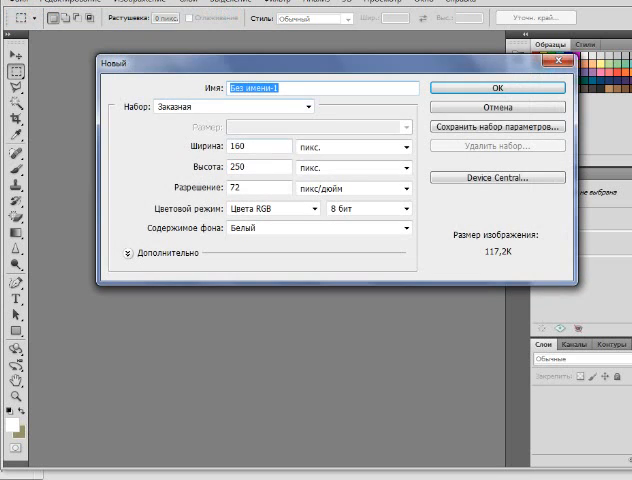
{"action": "left_click", "coordinate": [506, 80]}
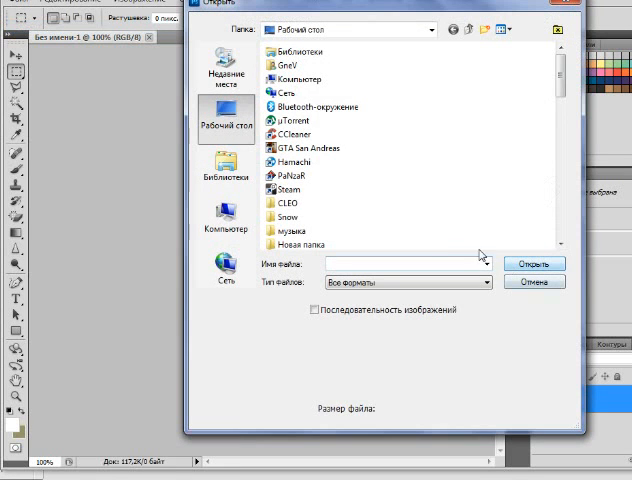
{"action": "double_click", "coordinate": [286, 65]}
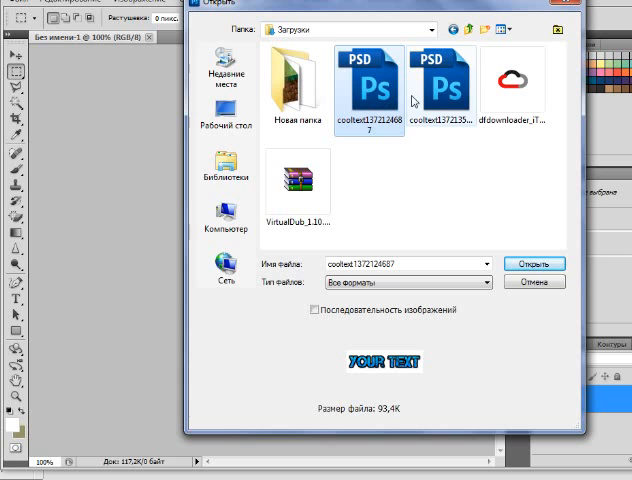
{"action": "left_click", "coordinate": [533, 263]}
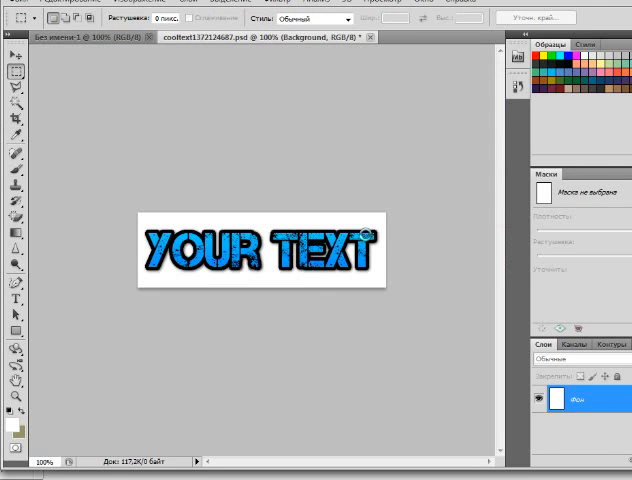
- Browse the Open dialog for the portrait photo JPG
{"action": "left_click", "coordinate": [30, 2]}
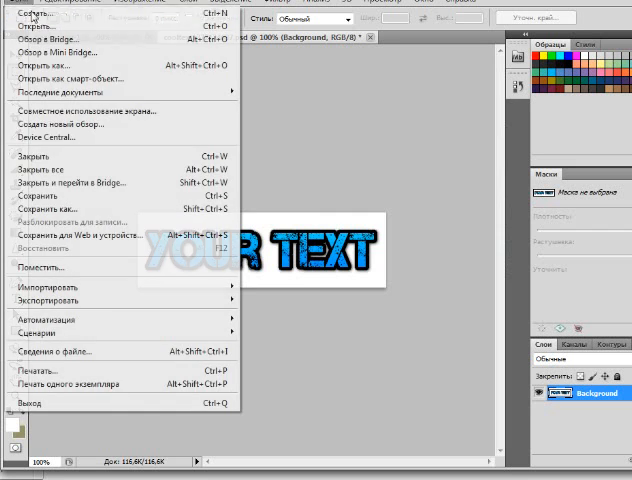
{"action": "left_click", "coordinate": [40, 21]}
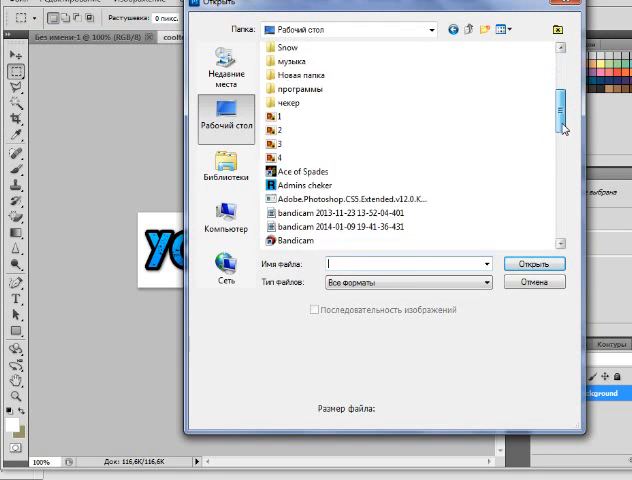
{"action": "scroll", "scroll_direction": "down", "scroll_amount": 3}
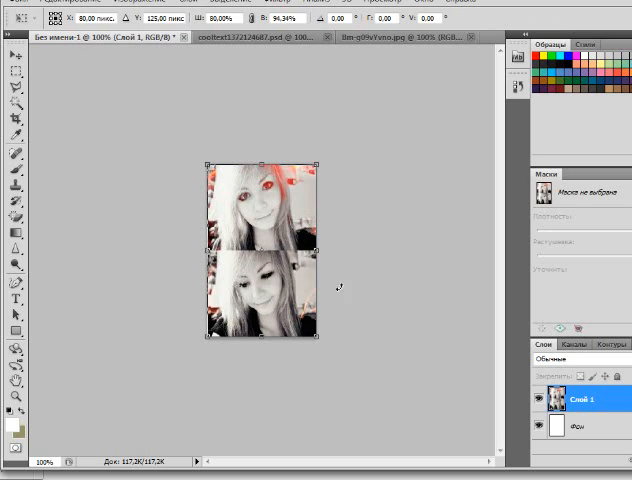
- Switch to the cooltext logo document and select the Magic Eraser tool
{"action": "left_click", "coordinate": [255, 37]}
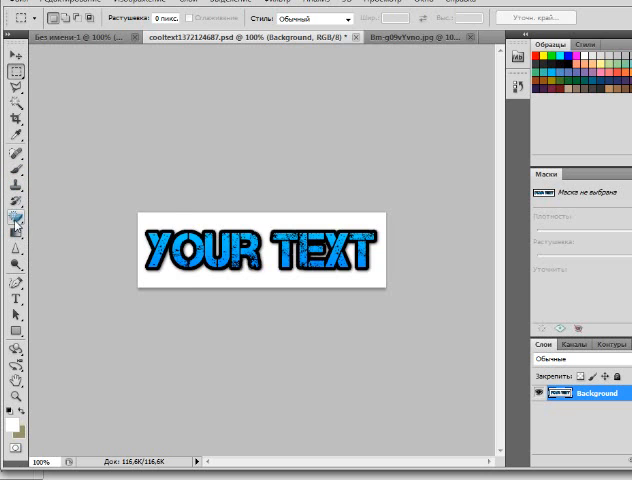
{"action": "left_click", "coordinate": [15, 218]}
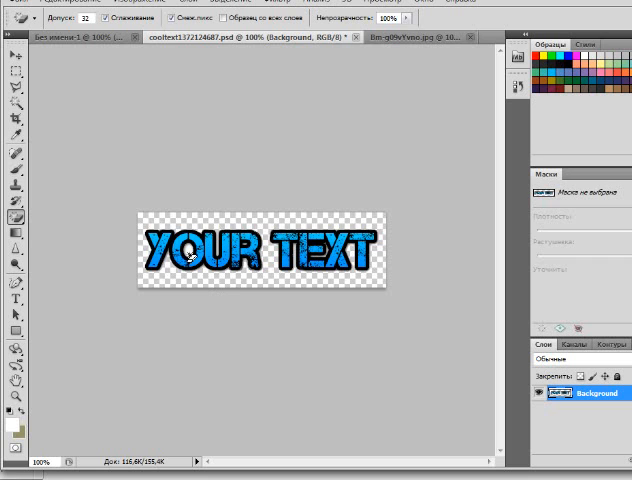
{"action": "mouse_move", "coordinate": [357, 278]}
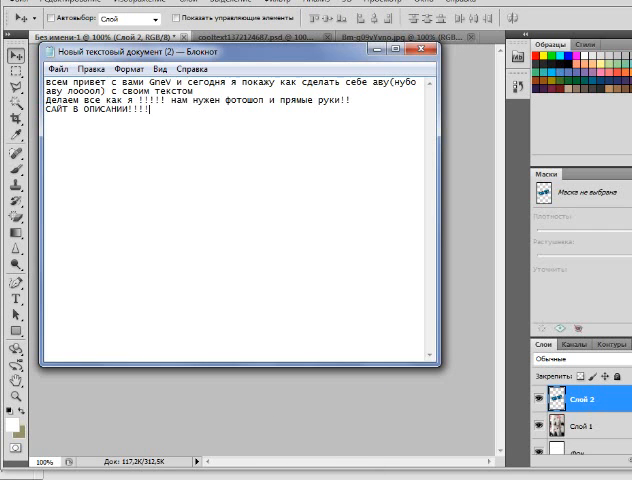
- Type the closing remark 'вот и все :D там текст...' noting the text wasn't Frosty
{"action": "type", "text": "вот"}
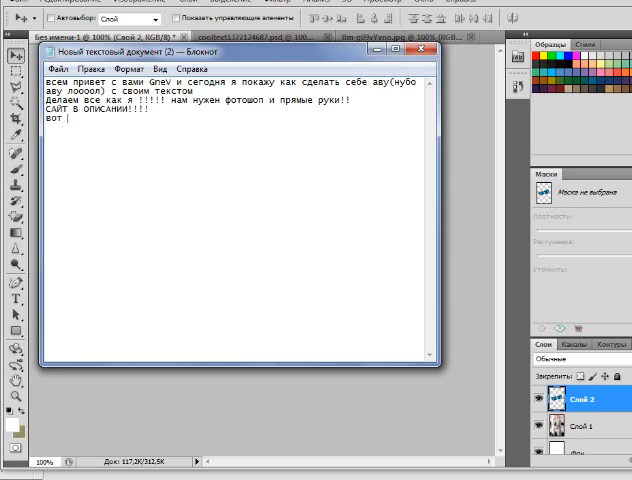
{"action": "type", "text": "и все"}
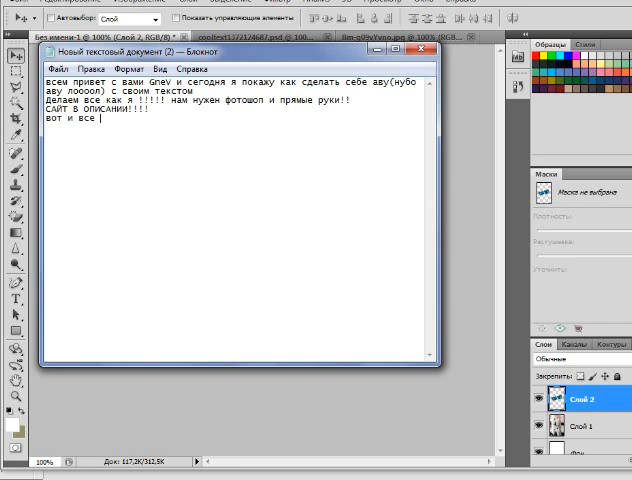
{"action": "type", "text": ":D"}
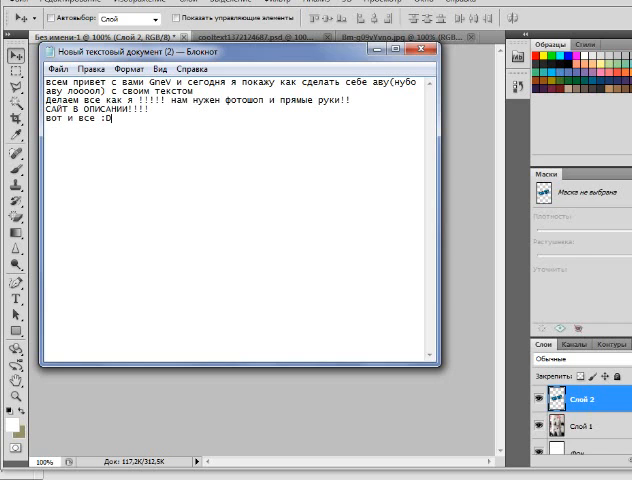
{"action": "type", "text": "там текст был не ф"}
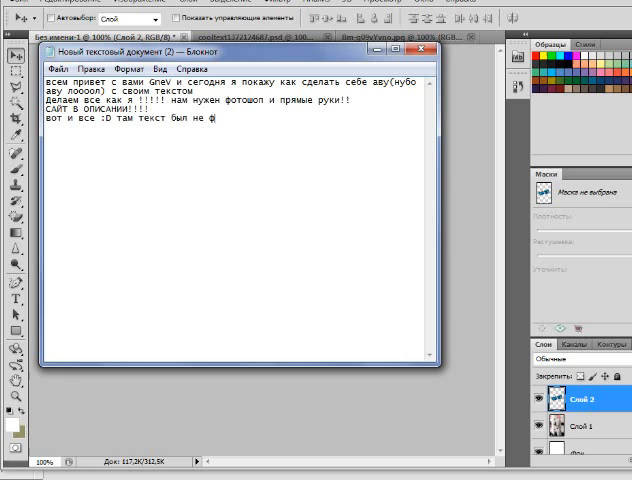
{"action": "type", "text": "рости ну ни"}
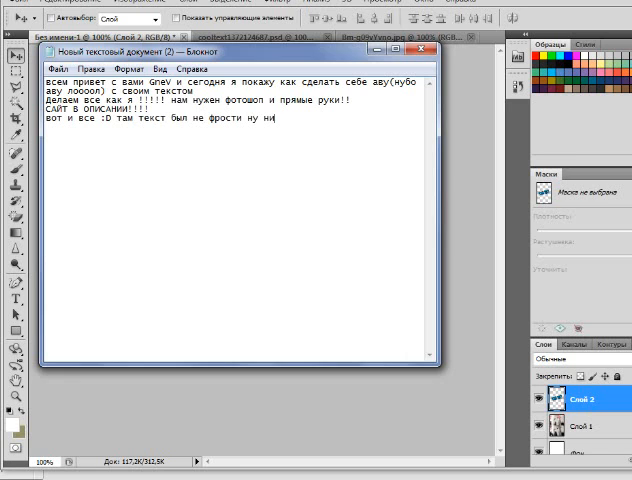
{"action": "type", "text": "ничего ду"}
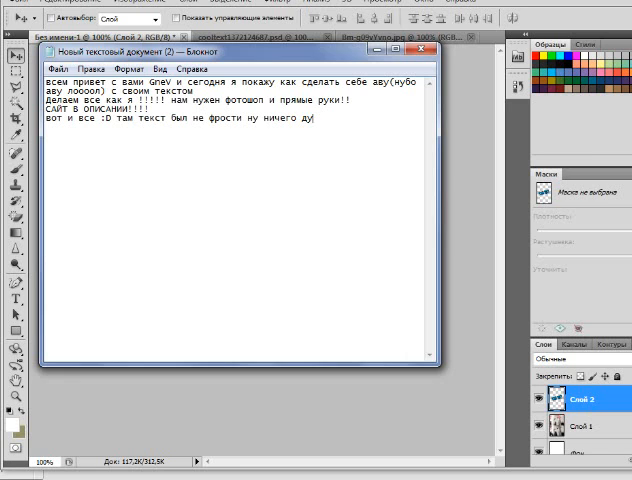
{"action": "type", "text": "думаю вы по"}
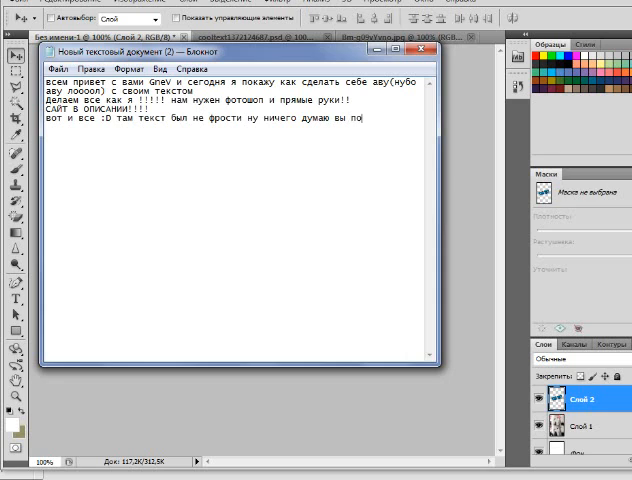